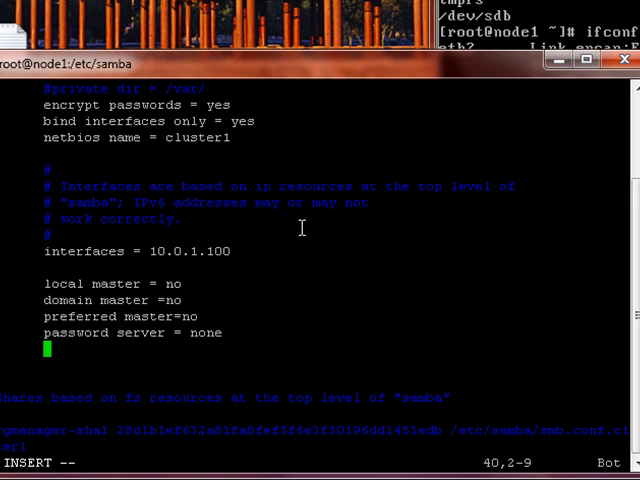
Step: Add guest ok = yes to the global Samba settings, retyping it after a false start
type("guest")
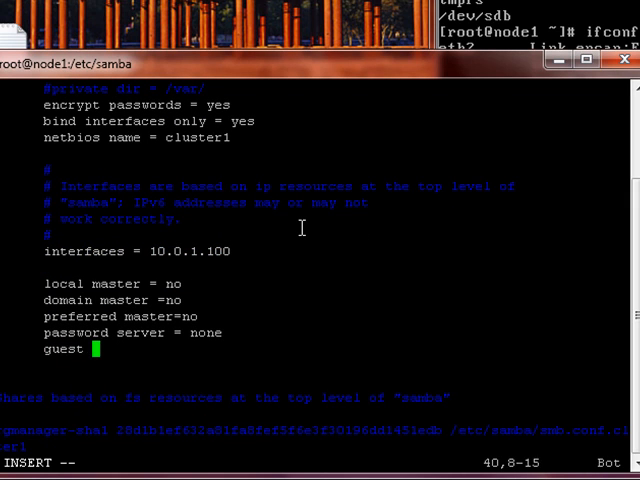
type("ok")
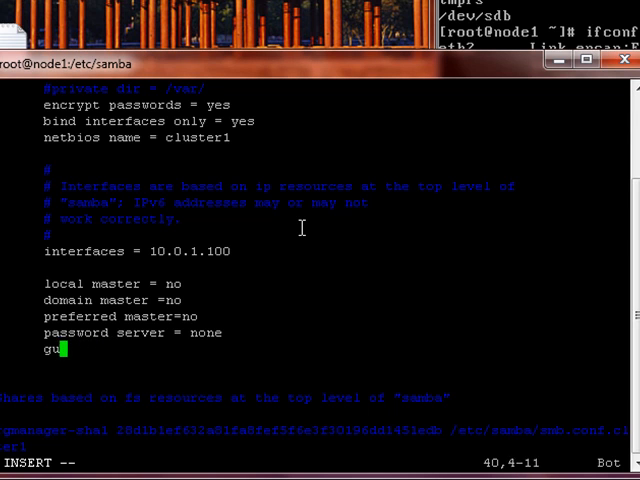
key("BackSpace")
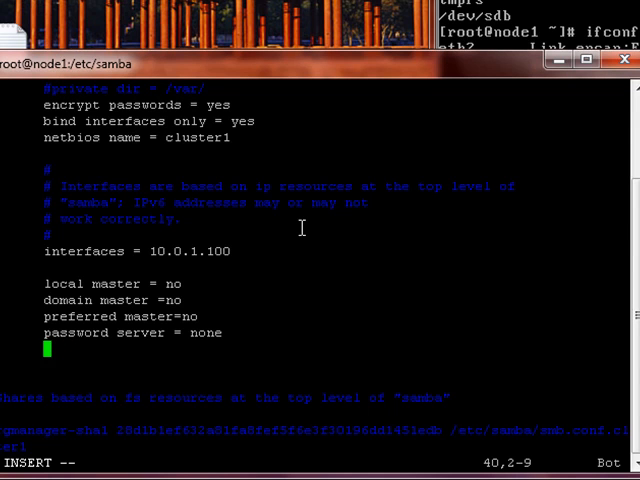
type("guest")
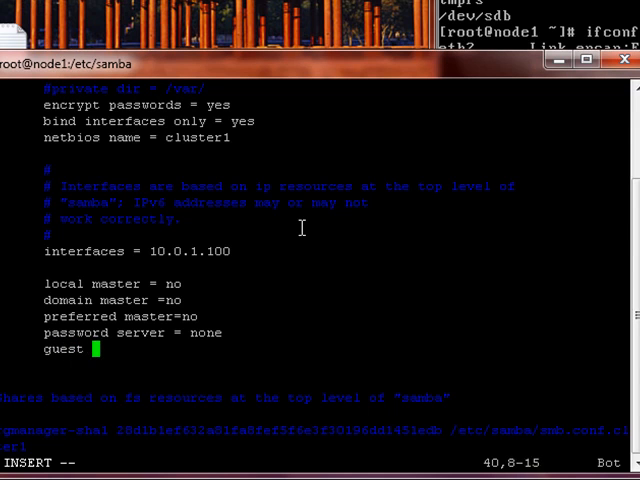
type("ok =yes")
type("#do not use in production!!")
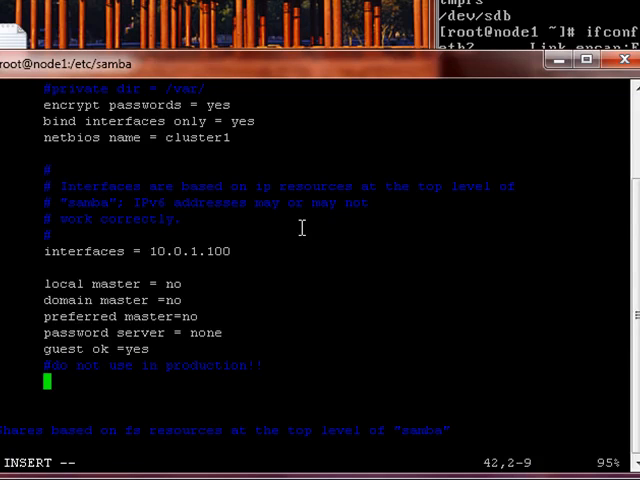
Step: Add guest account = root, security = SHARE and begin the dns proxy = line
type("guest")
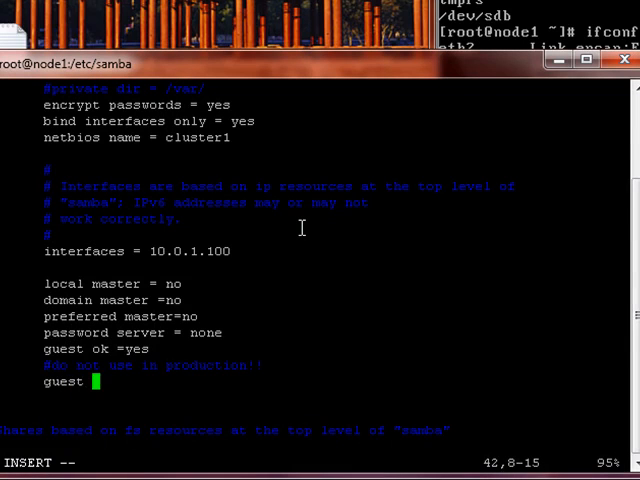
type("account =")
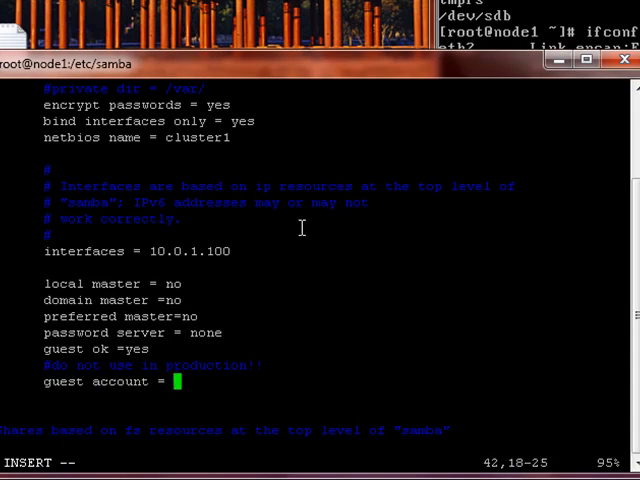
type("root")
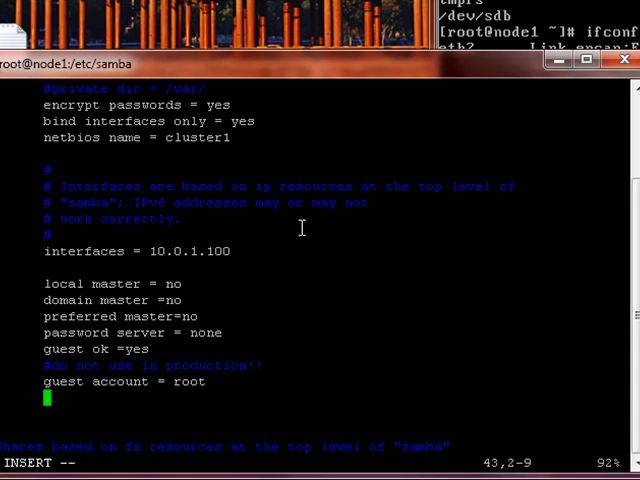
type("security =")
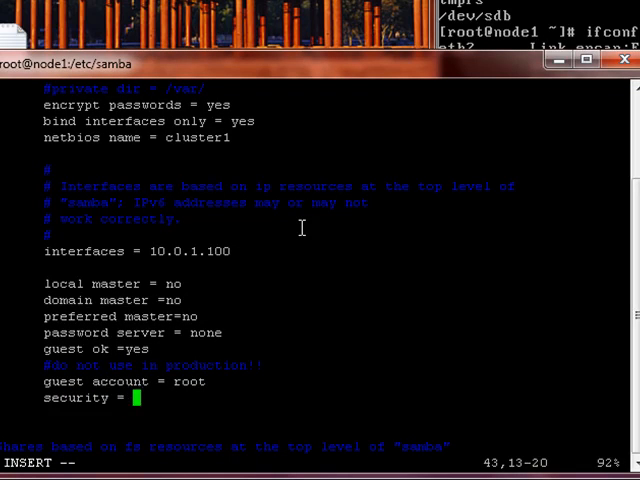
type("SHARE")
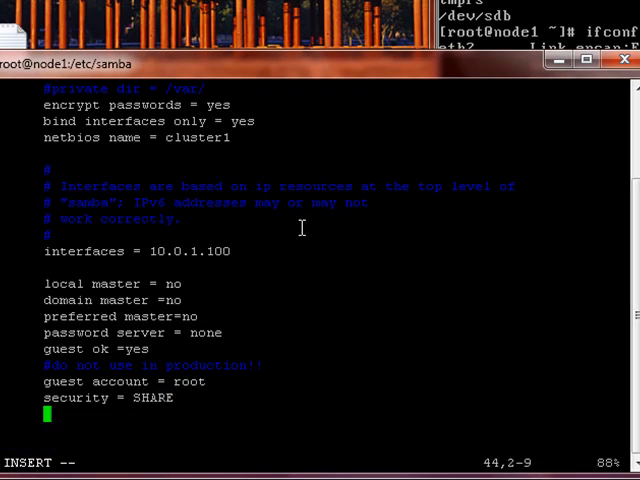
type("dns proxy")
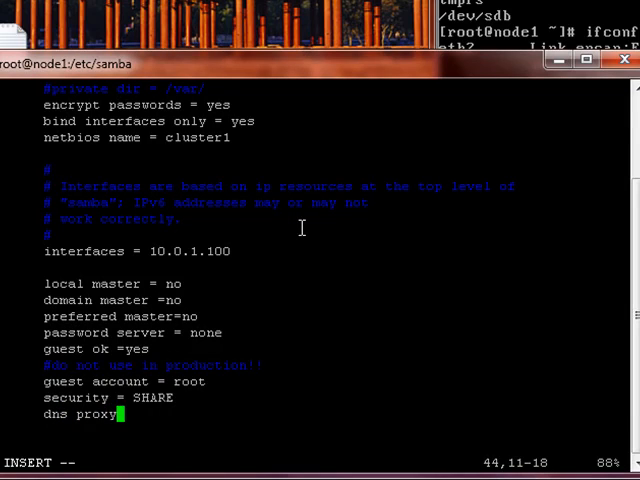
type("=no")
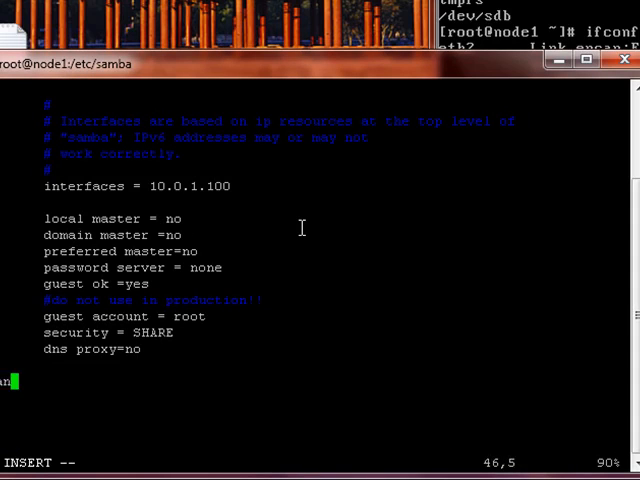
Step: Begin the [sanvol1] share with comment = High Availability Samba Service
type("nvol1]")
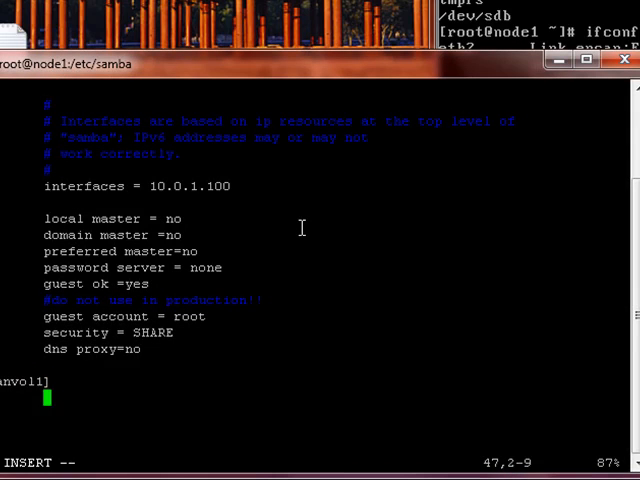
type("comment=")
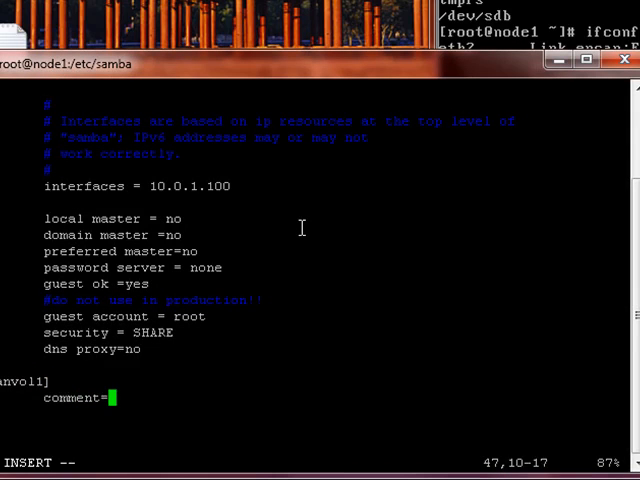
type("High Ava")
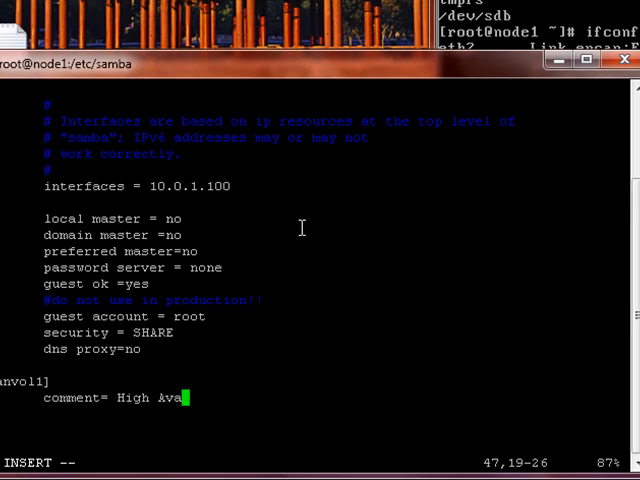
type("ilability Samba Ser")
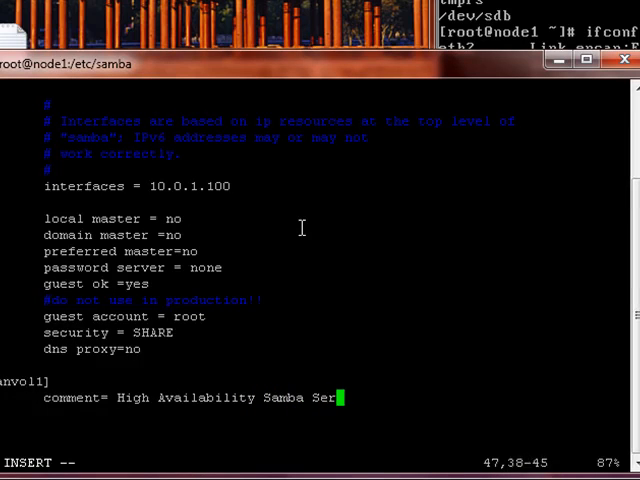
type("vice")
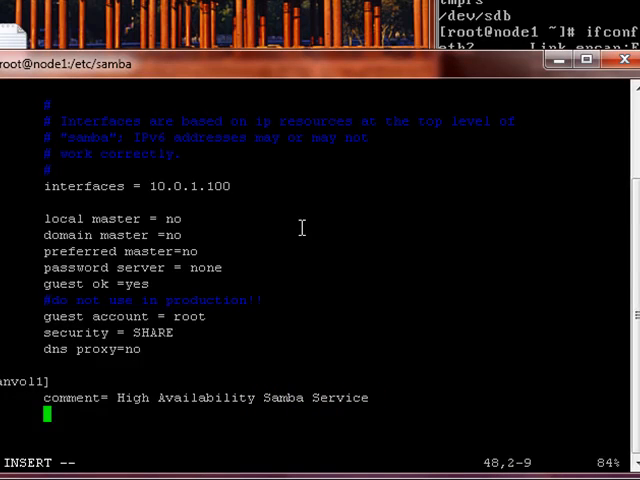
Step: Mark the sanvol1 share browsable = yes, writable = yes and public = yes
type("brows")
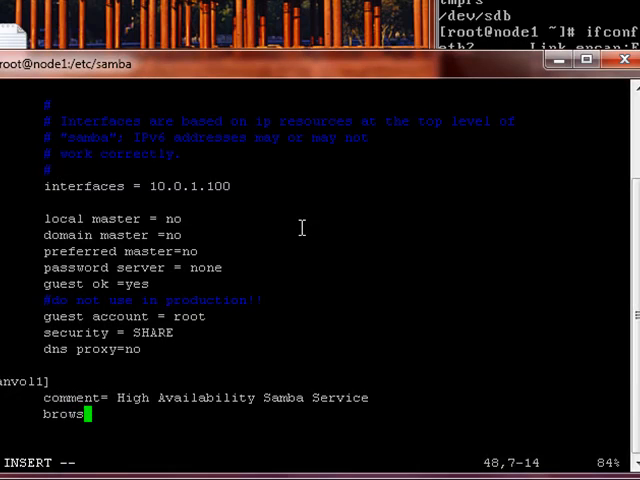
type("able = yes")
type("w")
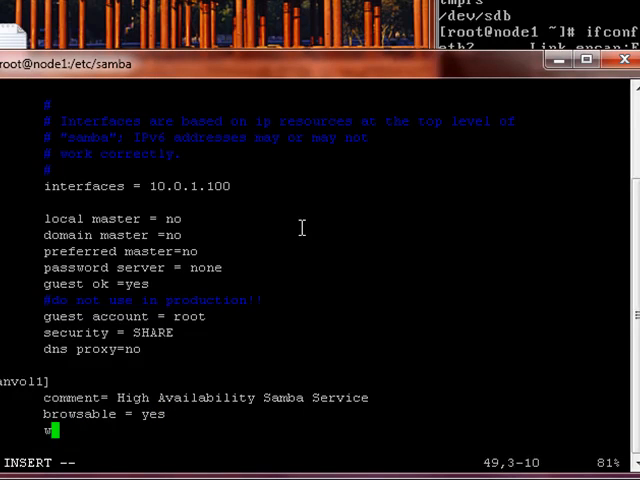
type("ritable = yes")
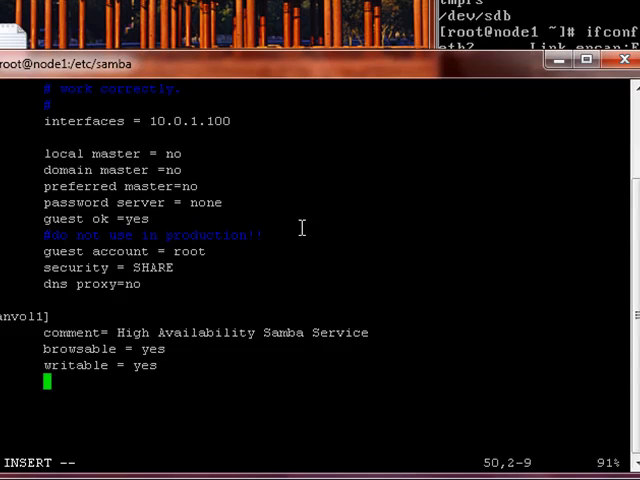
type("public  =  yes")
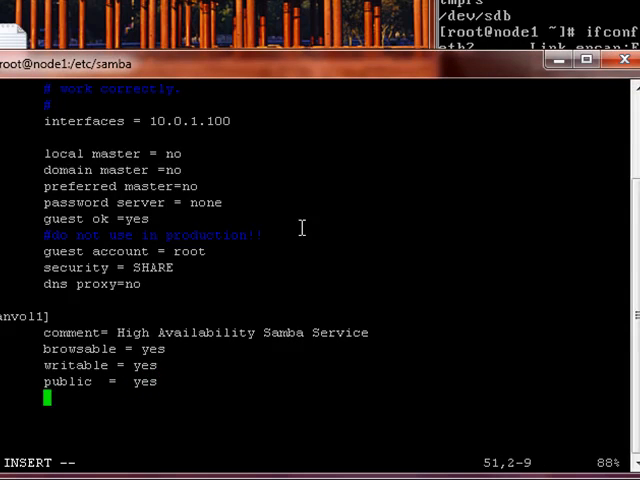
Step: Set the share path = /san/sanvol1 and guest ok = yes
type("path =")
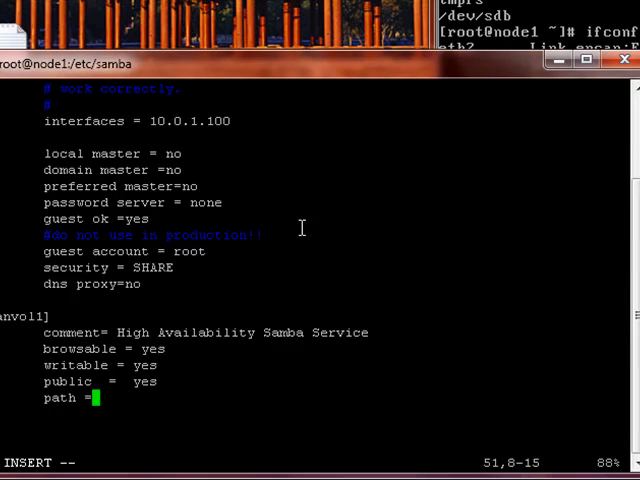
type("/san/sa")
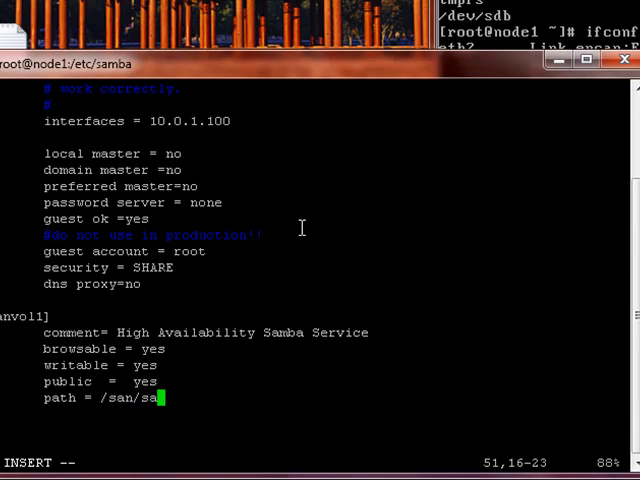
type("n")
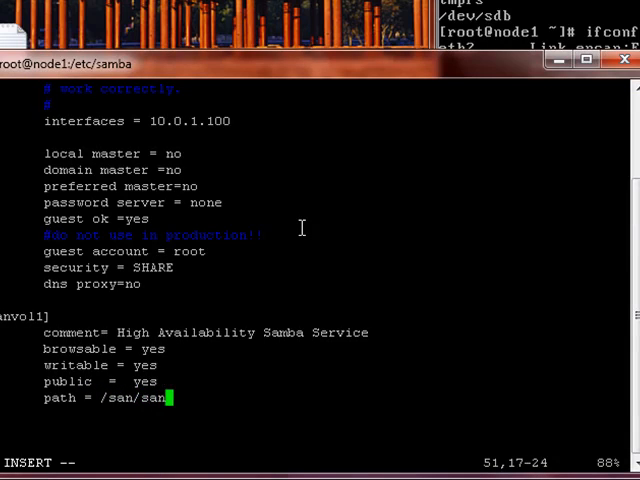
type("vol1")
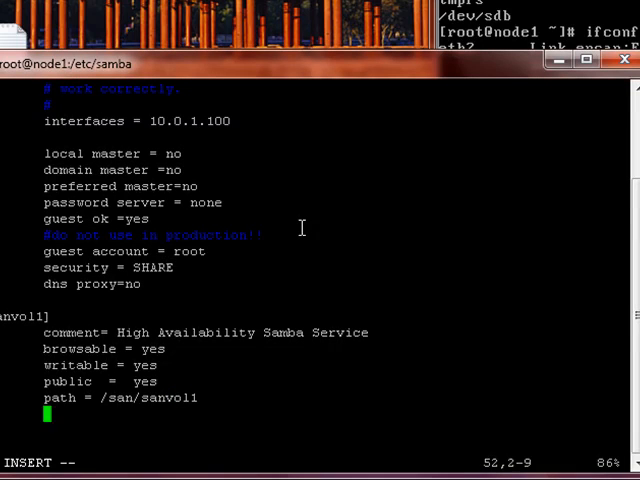
type("guest ok = yes")
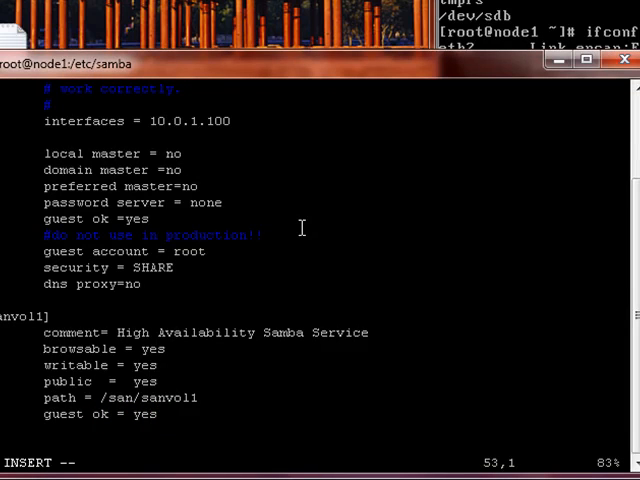
Step: Add create mask = 0777 to the sanvol1 share
type("create mask")
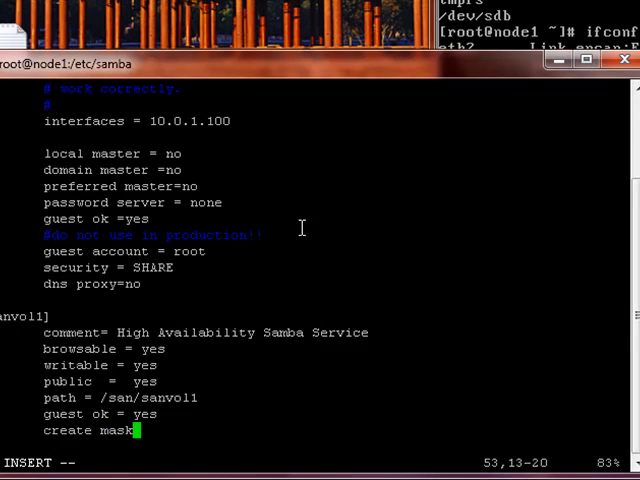
type("=0")
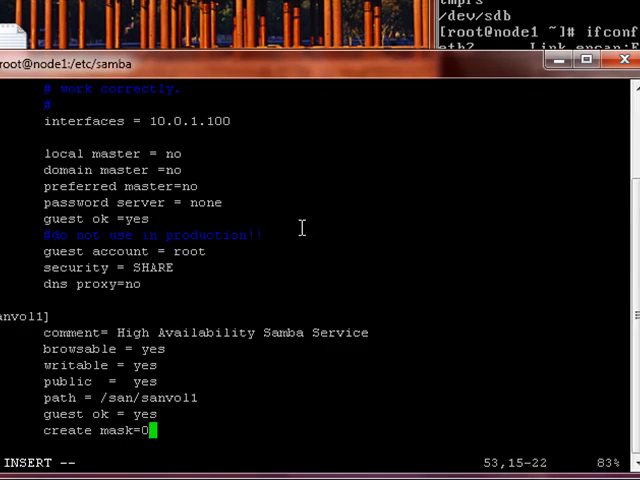
type("777")
type("sw")
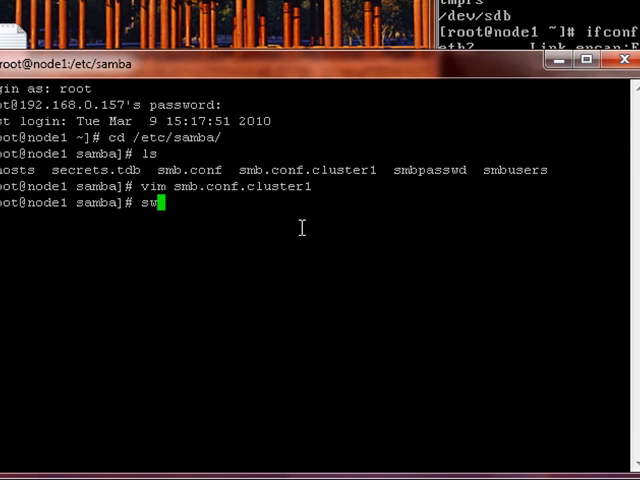
Step: Run smbpasswd -a root and submit root's new SMB password
type("m")
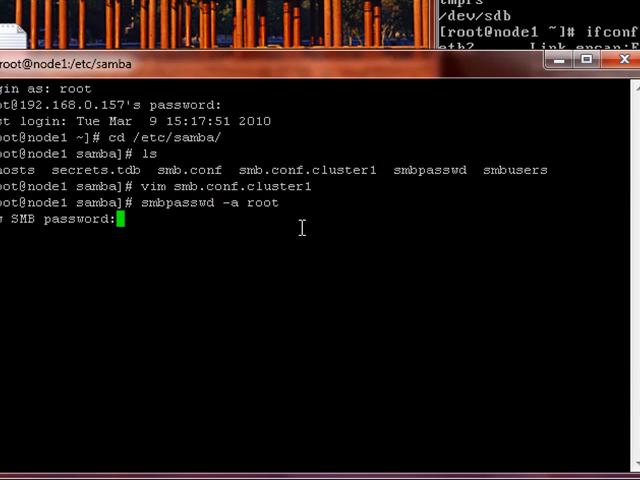
key("Return")
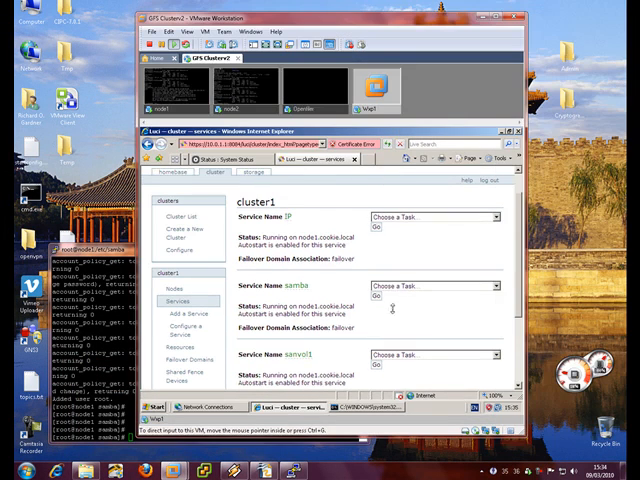
left_click(428, 284)
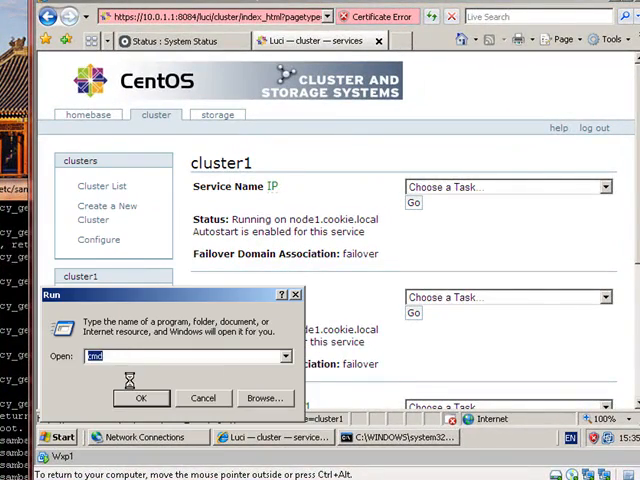
Step: Connect to \\cluster1 from the Run prompt and browse into the Sample Music folder
type("\\\\cluster1")
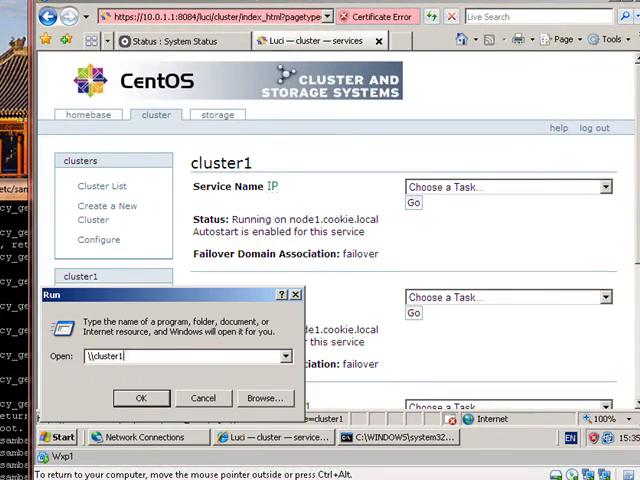
left_click(140, 398)
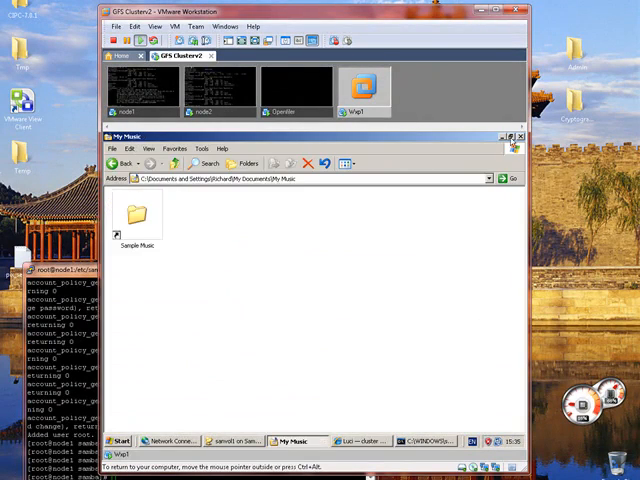
double_click(136, 216)
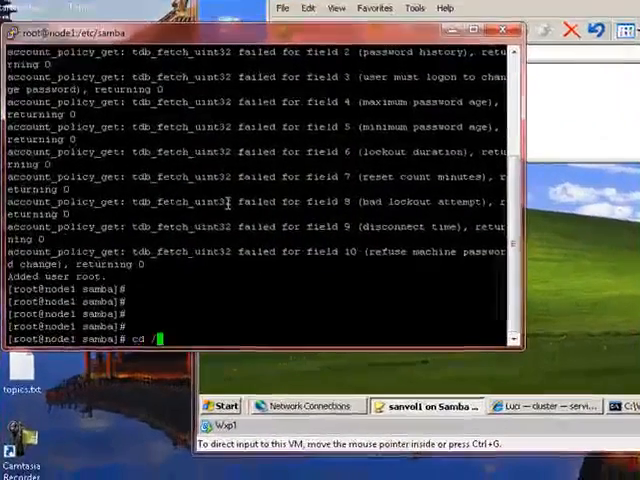
Step: List /san/sanvol1 and run df -h to confirm /dev/sdb is mounted there
type("cd sanvol1/")
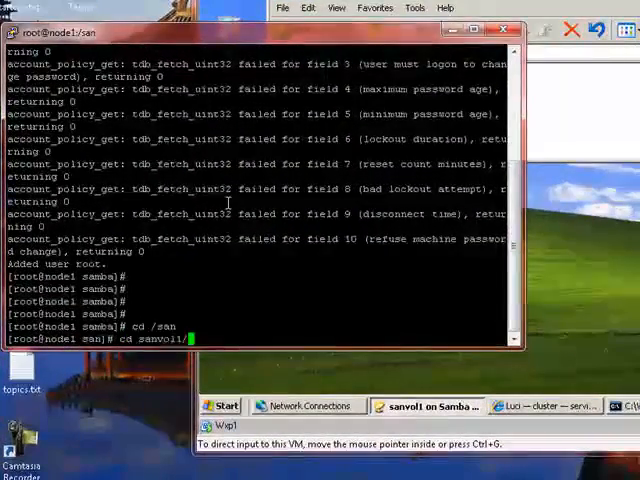
type("ls")
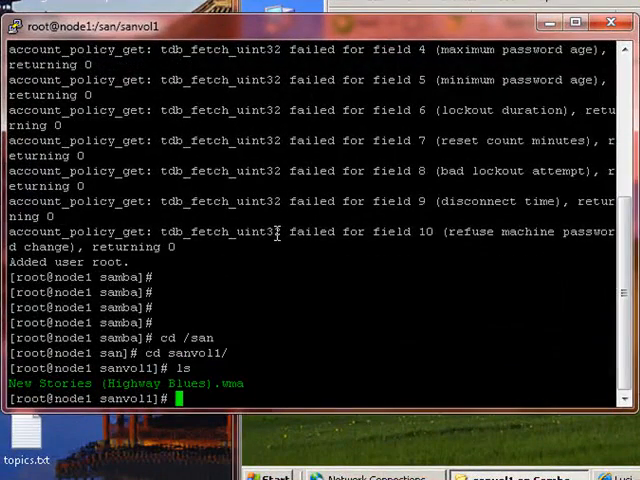
type("df")
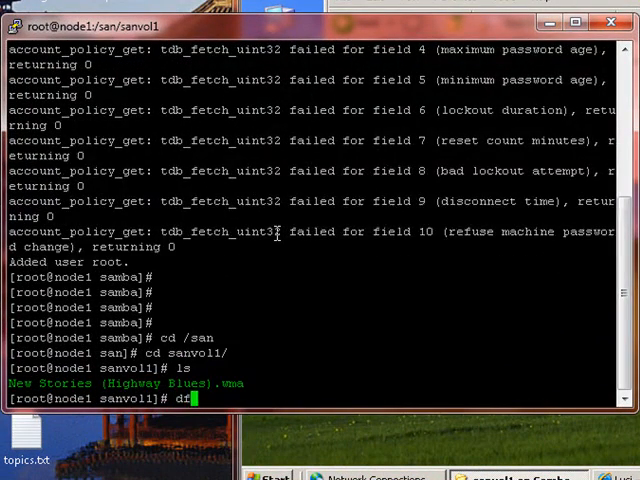
key("Return")
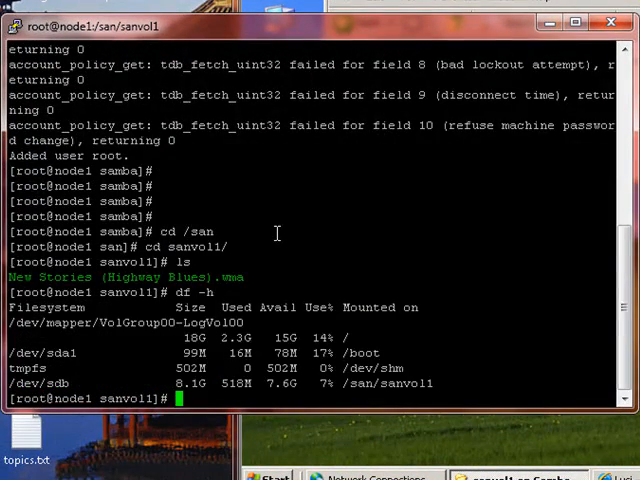
type("cc")
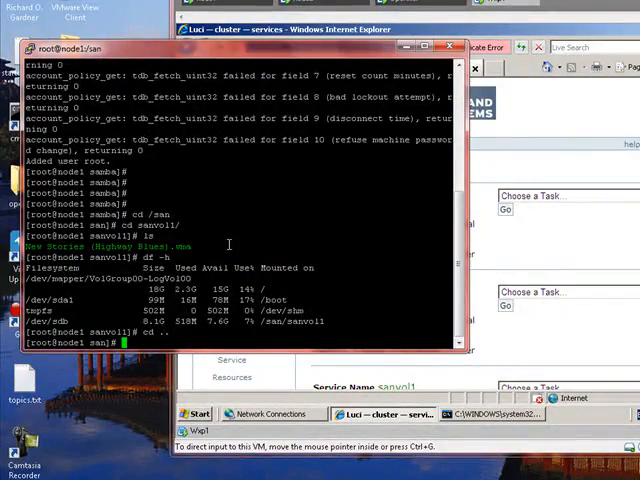
Step: scp /etc/samba/smb.conf.cluster1 to node2:/etc/samba, accepting node2's host key
type("scp")
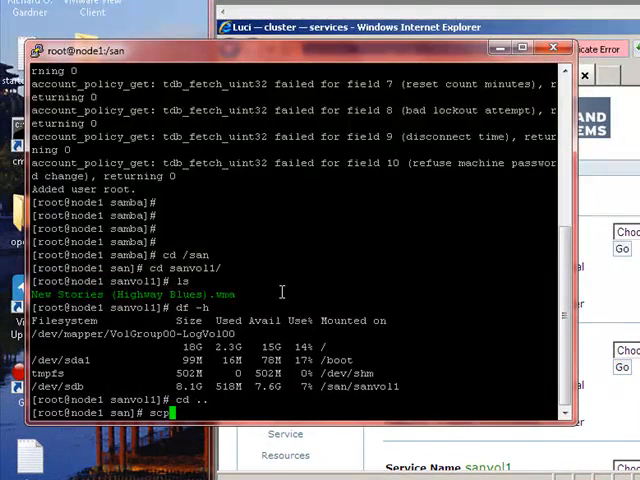
type("/etc/")
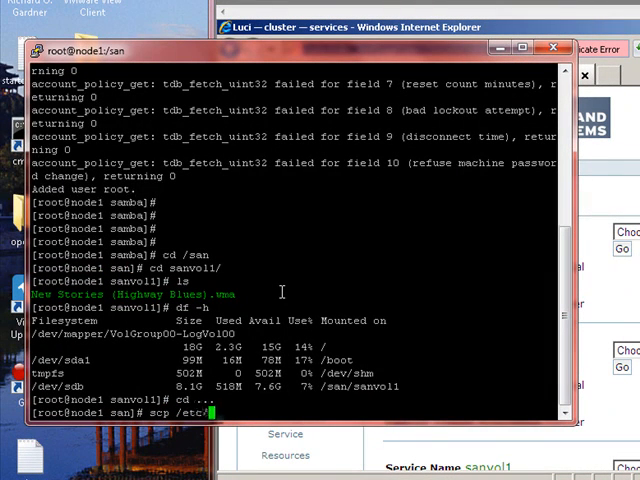
type("amba/")
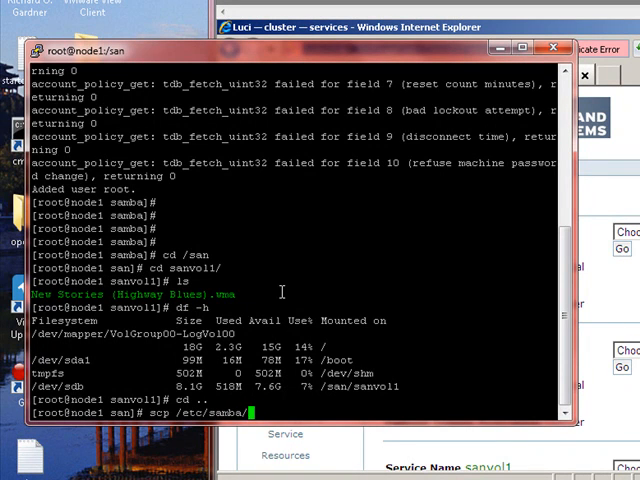
type("conf.cluste")
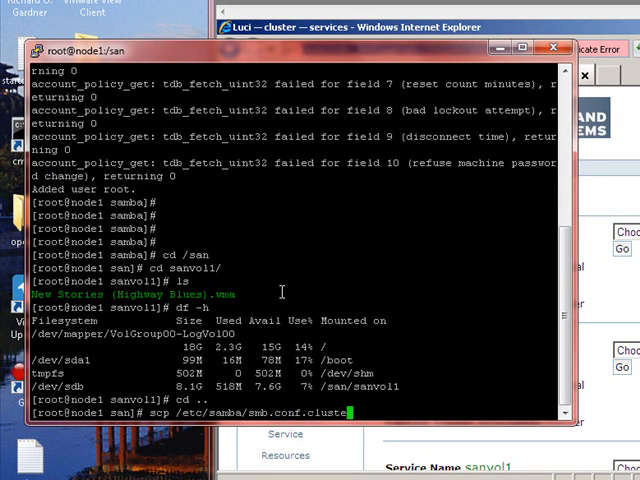
type("1")
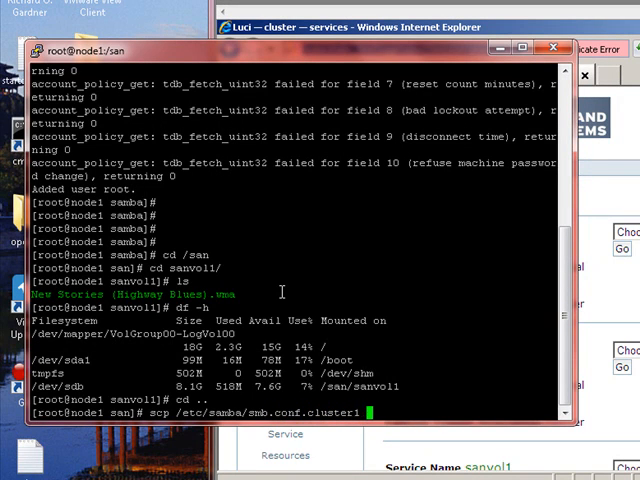
type("node2:")
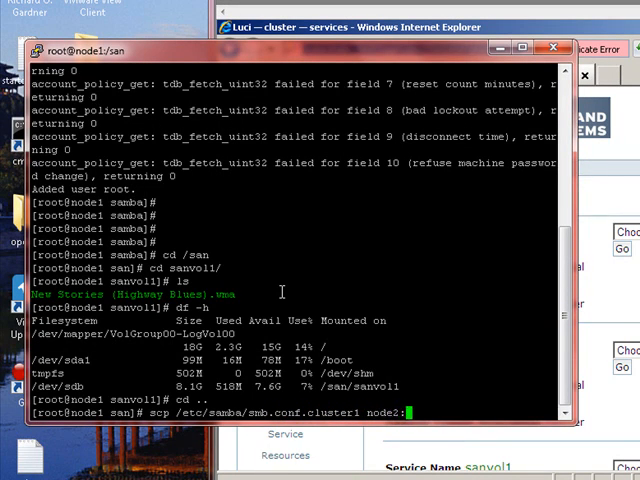
type("/etc/samba")
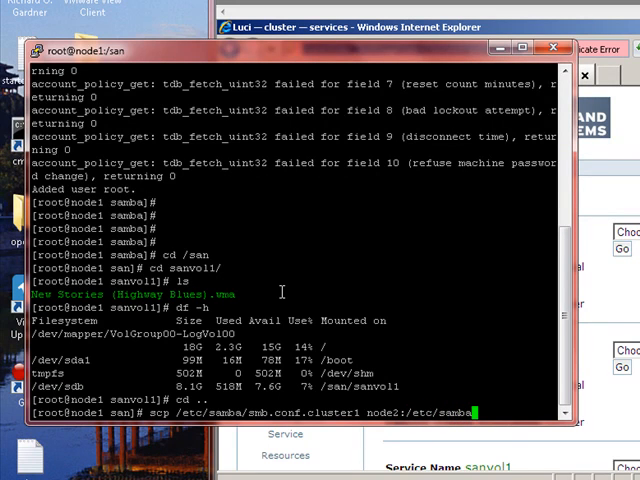
key("Return")
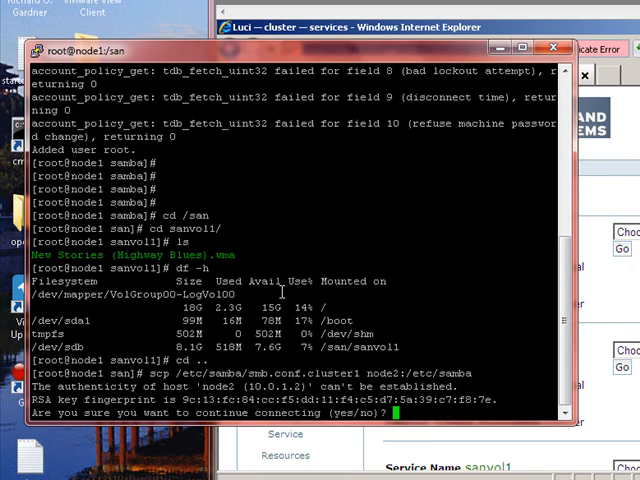
type("yes")
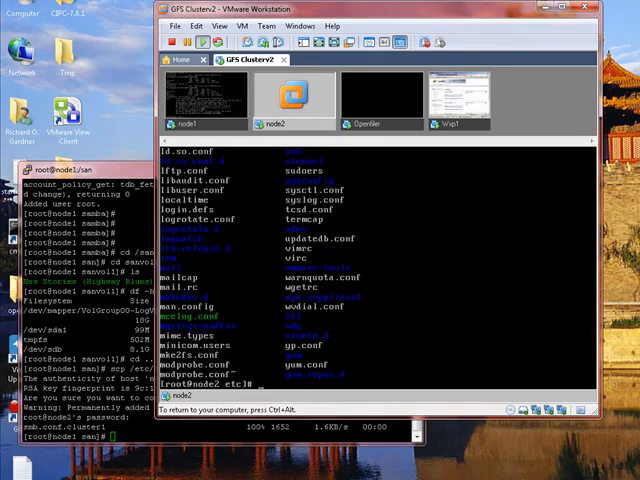
Step: On node2, enter /etc/samba and look at the copied smb.conf.cluster1
type("cd samba/")
type("cat cl")
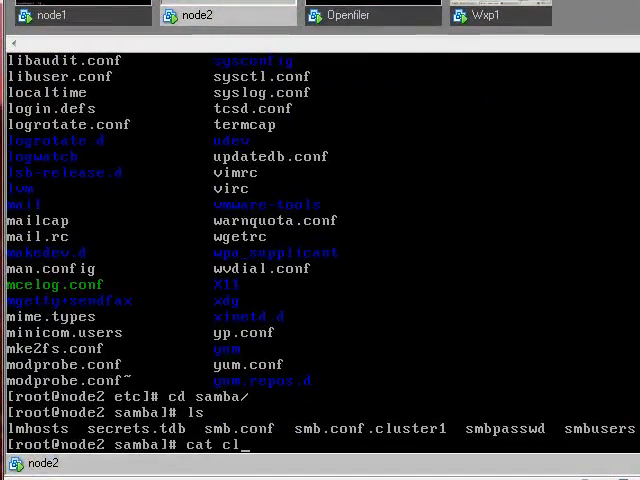
type("smb")
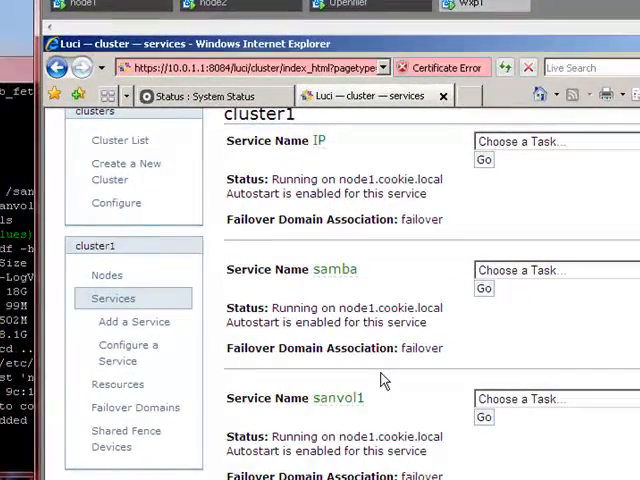
mouse_move(396, 380)
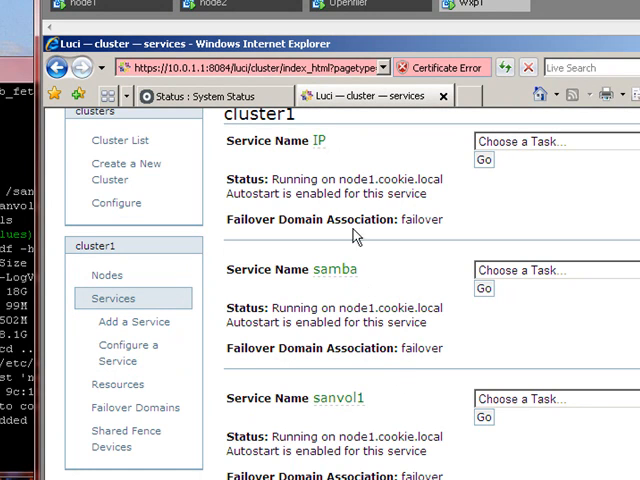
mouse_move(452, 428)
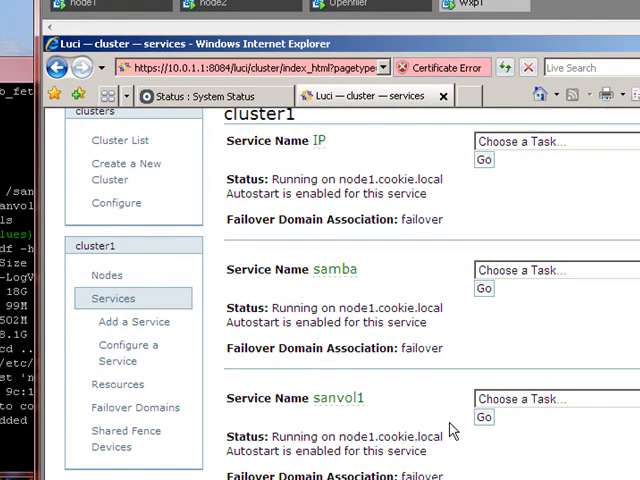
mouse_move(462, 418)
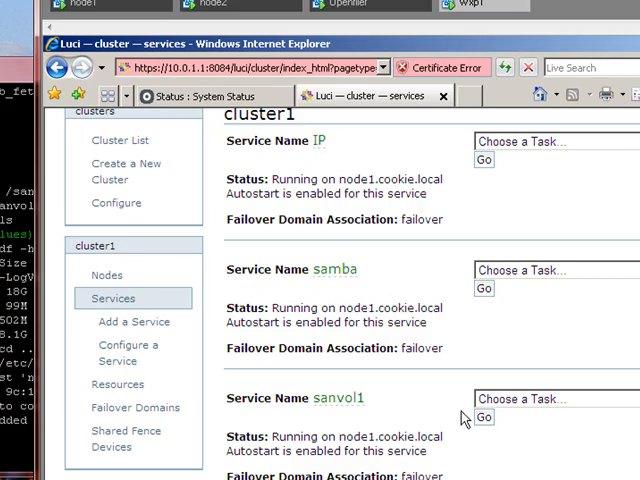
Step: Stop cluster1's IP service from its task dropdown and confirm
left_click(544, 140)
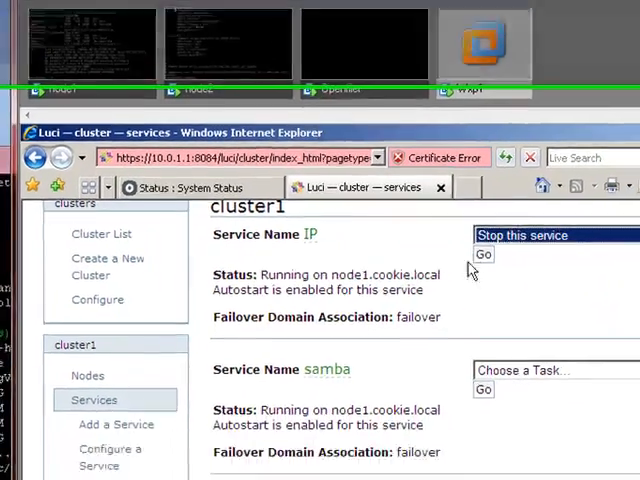
left_click(484, 254)
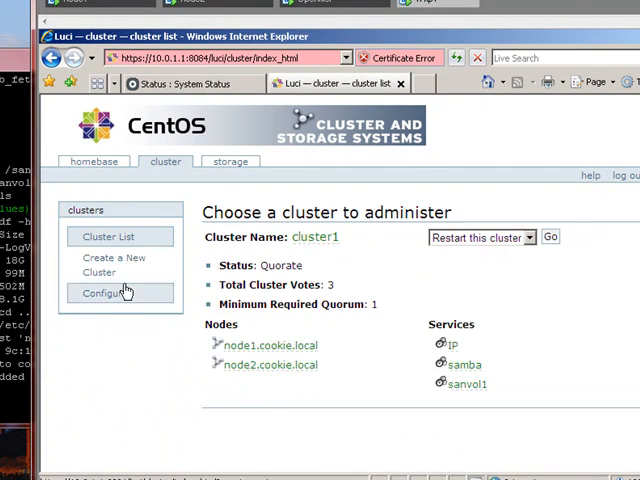
left_click(104, 292)
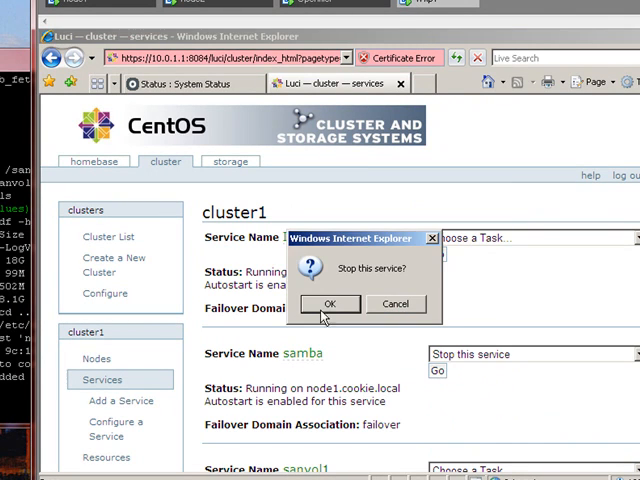
left_click(330, 304)
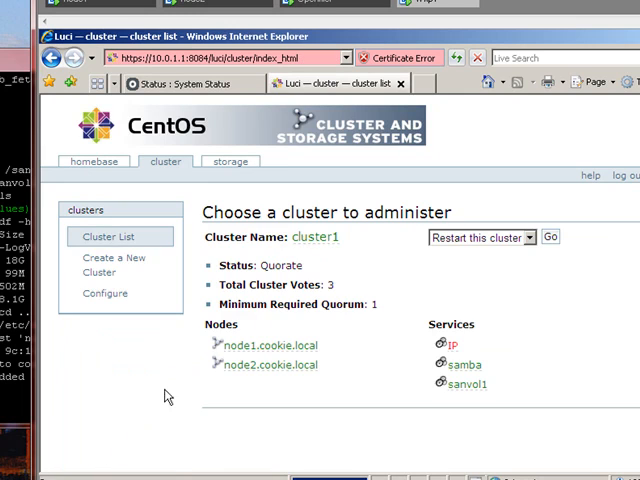
Step: Choose 'Stop this service' for sanvol1 and run the task
left_click(104, 292)
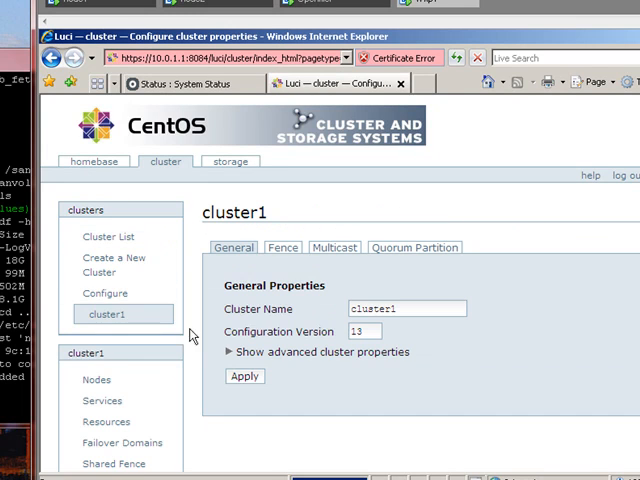
left_click(100, 400)
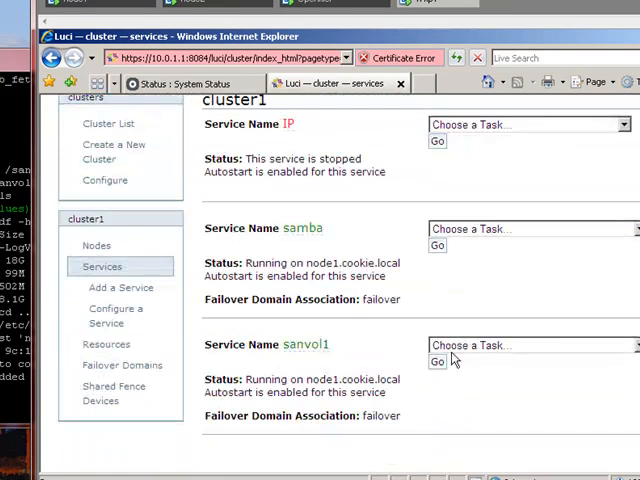
left_click(524, 344)
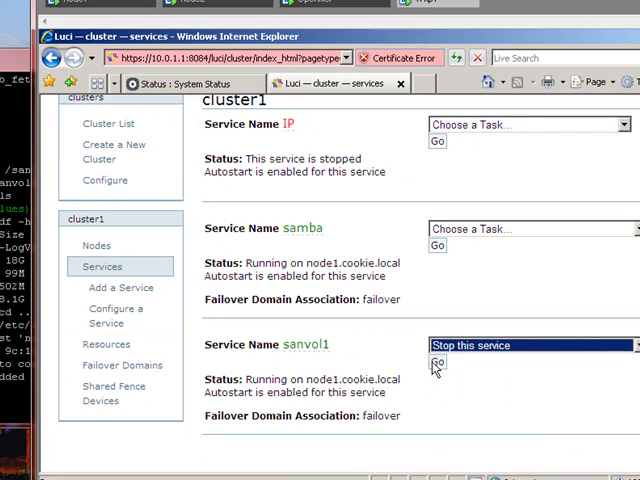
left_click(436, 362)
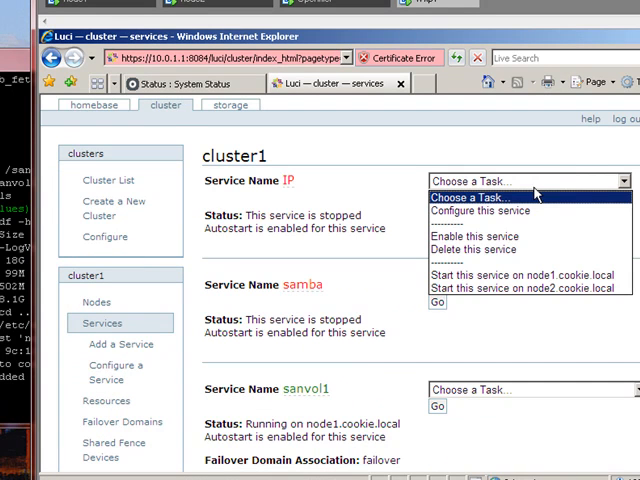
Step: Delete the IP, samba and sanvol1 services from cluster1, confirming each prompt
left_click(476, 250)
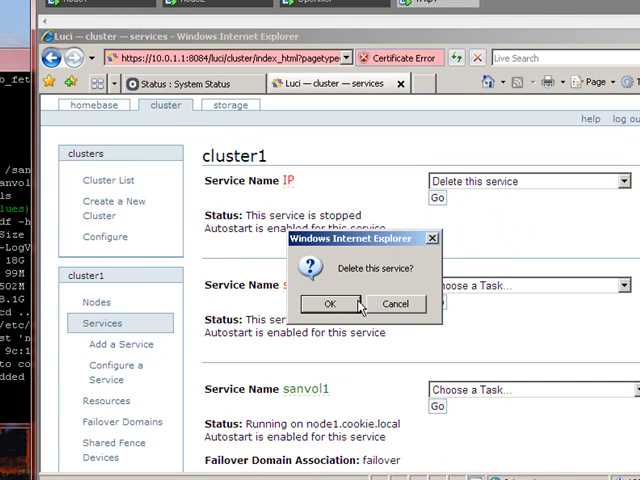
left_click(330, 304)
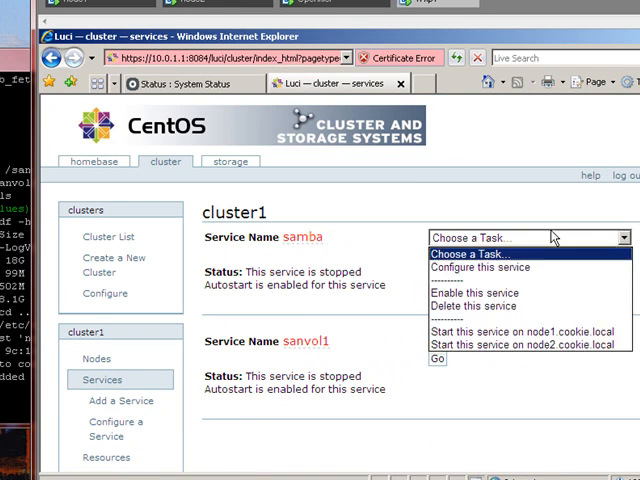
left_click(480, 306)
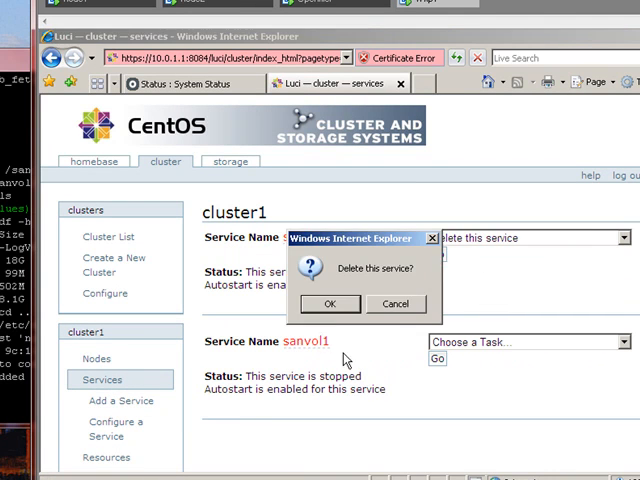
left_click(332, 304)
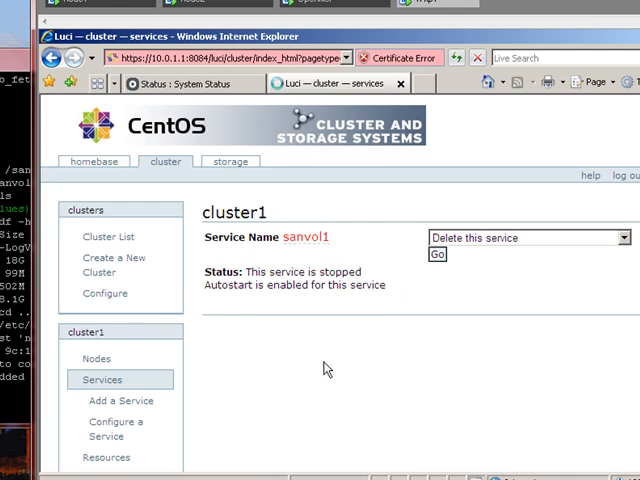
left_click(436, 254)
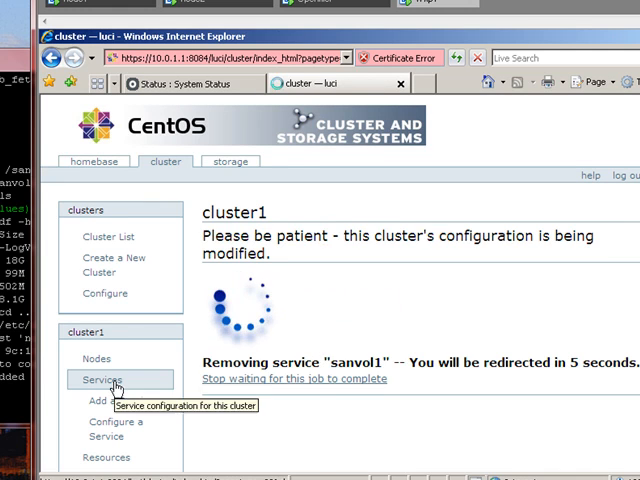
Step: Name the new service Samba-Sanvol1 with autostart, failover domain and relocate recovery policy
left_click(118, 400)
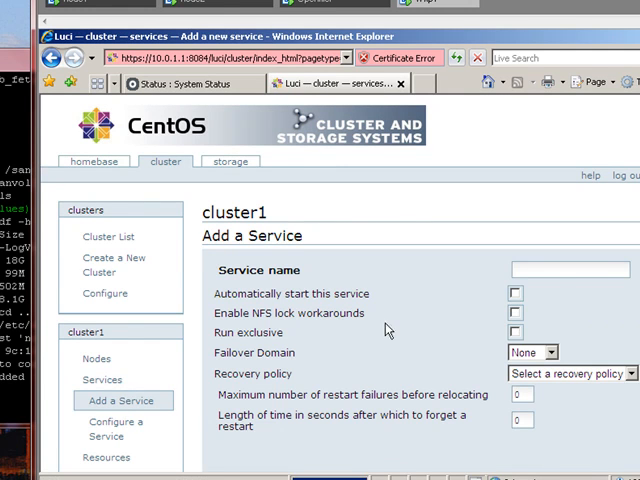
type("San")
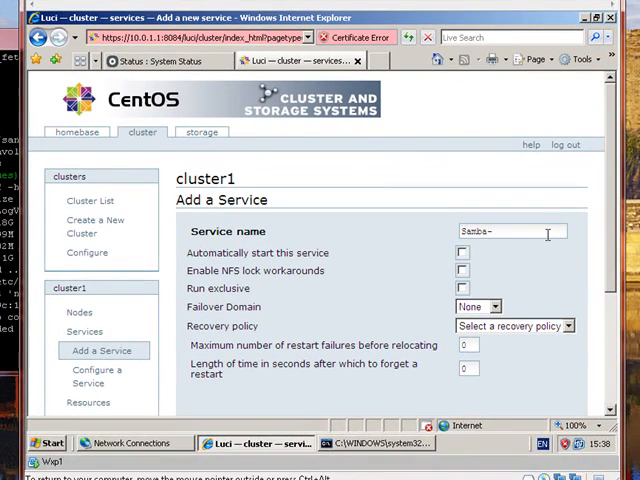
type("Sanvol1")
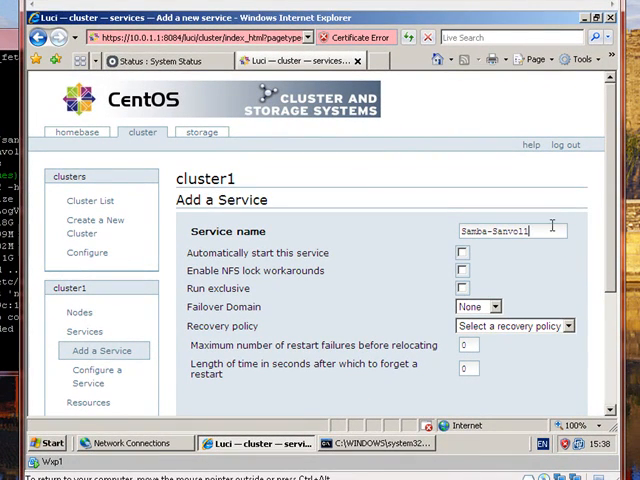
left_click(462, 252)
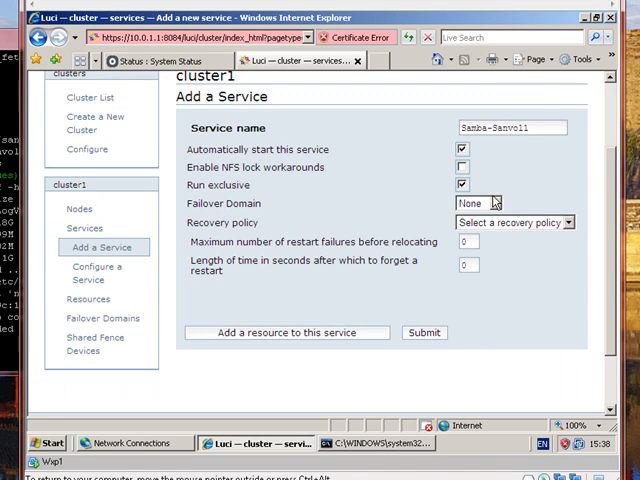
left_click(524, 264)
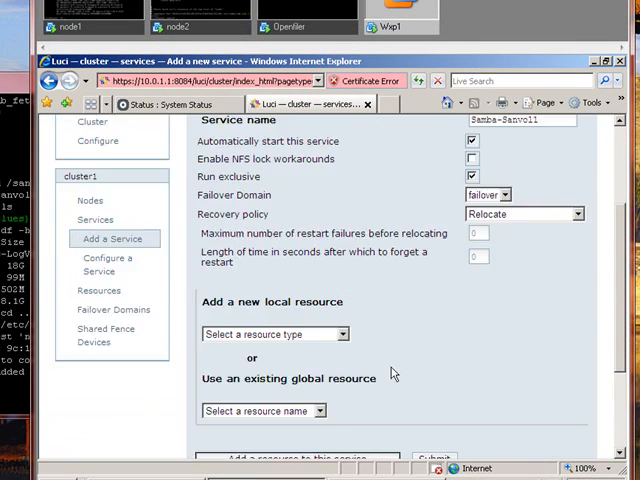
scroll("down", 3)
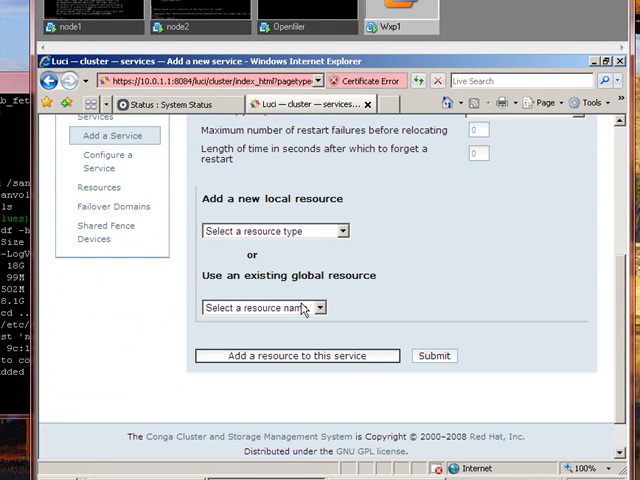
Step: Attach the 10.0.1.100 IP resource with Sanvol1 GFS and cluster1 Samba children, then submit and confirm
left_click(276, 232)
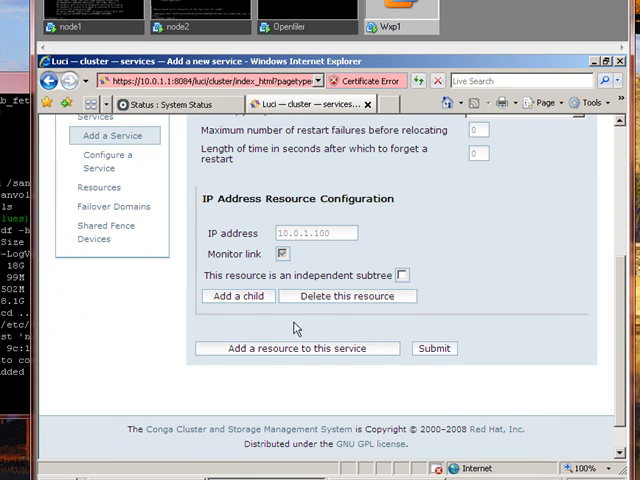
left_click(238, 296)
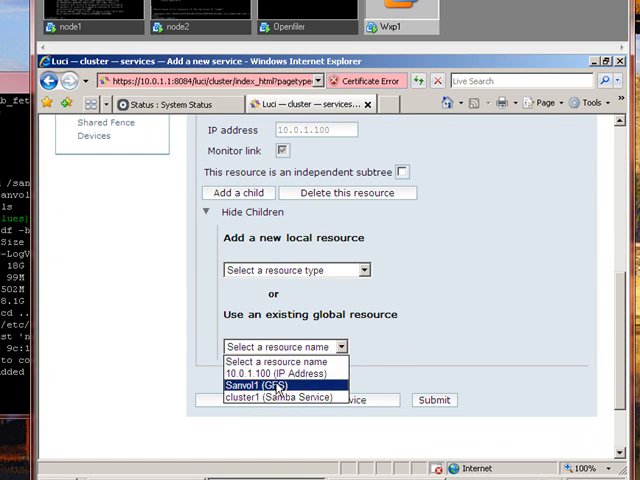
left_click(262, 386)
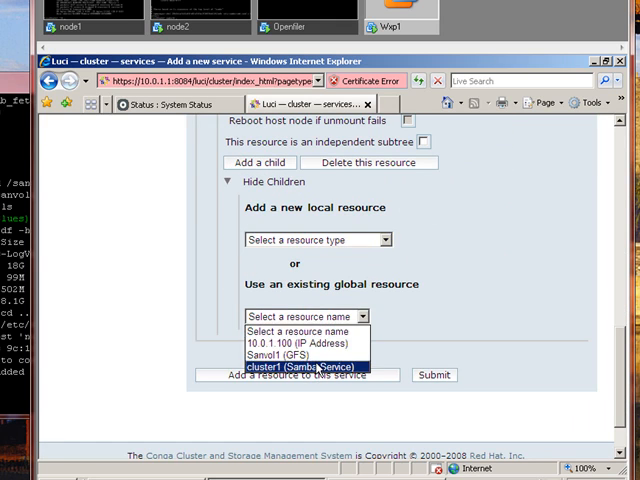
left_click(300, 366)
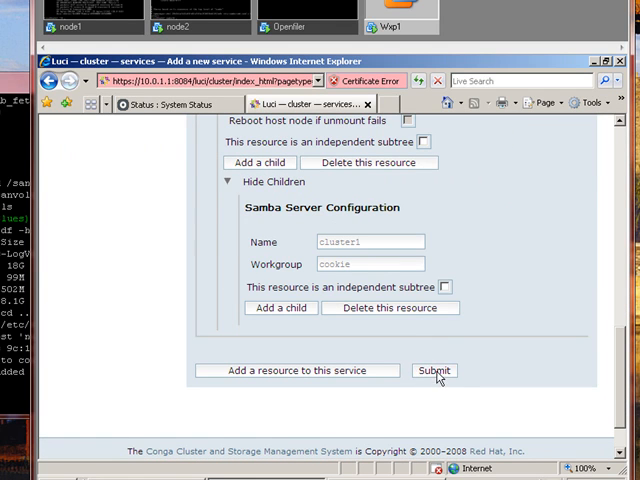
left_click(434, 370)
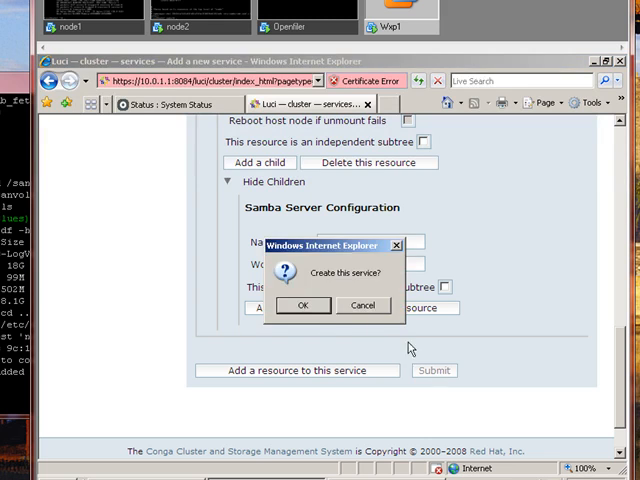
left_click(304, 304)
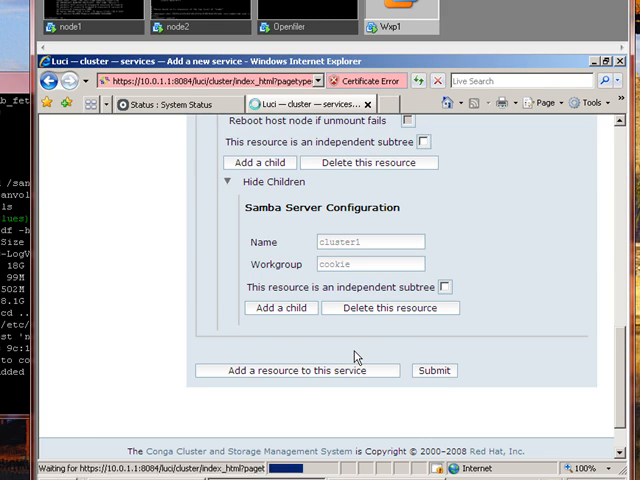
left_click(432, 370)
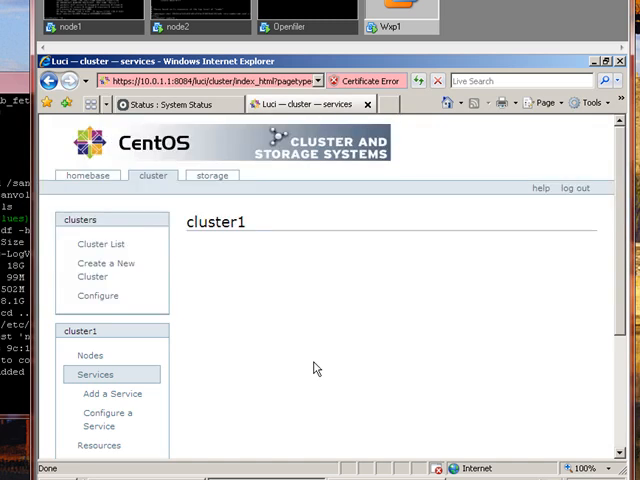
mouse_move(96, 374)
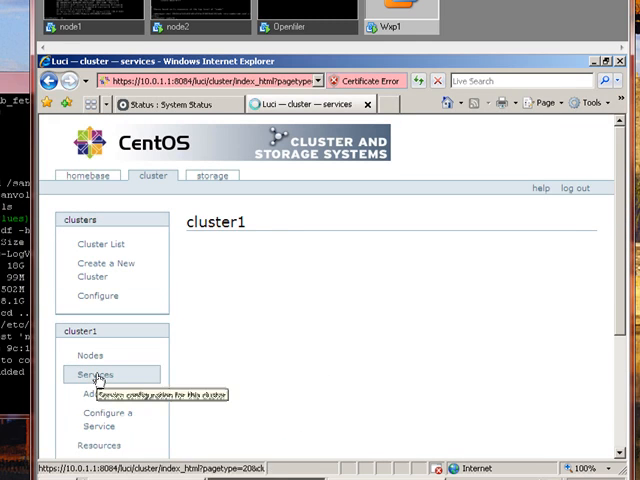
Step: Show cluster1's services list, now holding only the stopped Samba-Sanvol1 service
left_click(92, 374)
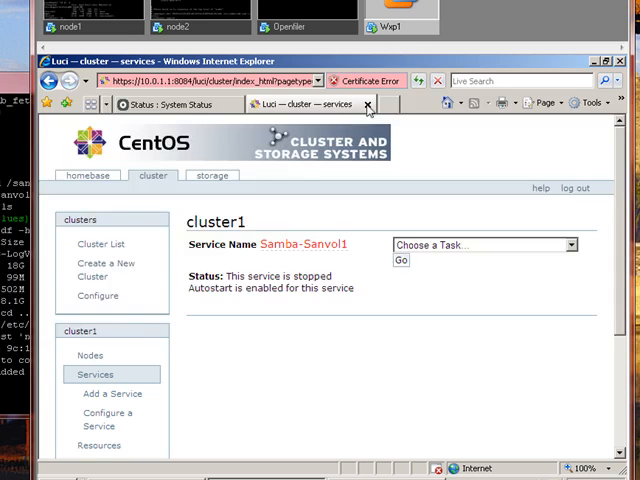
mouse_move(96, 380)
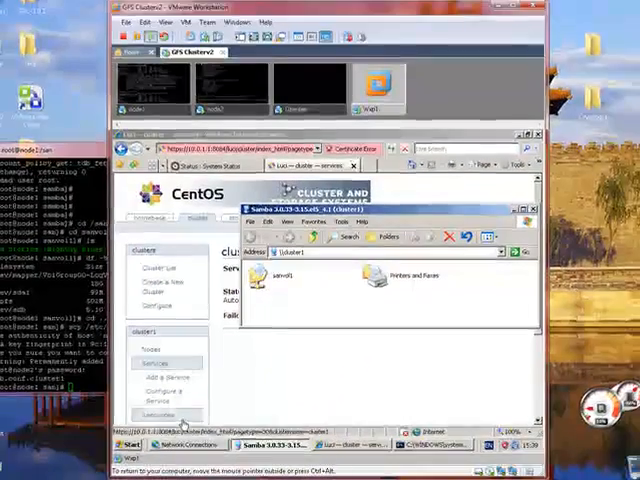
Step: Relocate Samba-Sanvol1 to node2, then reach the \\cluster1 share from Windows
double_click(300, 276)
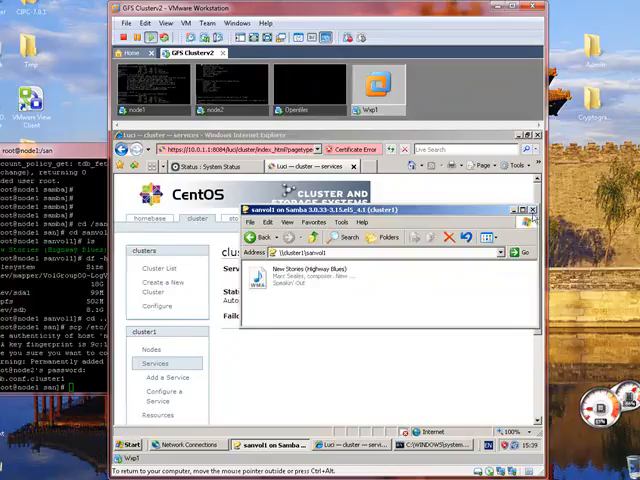
left_click(450, 196)
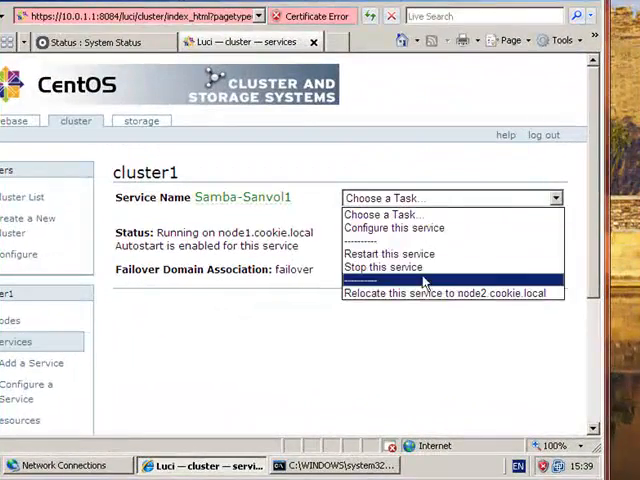
left_click(452, 292)
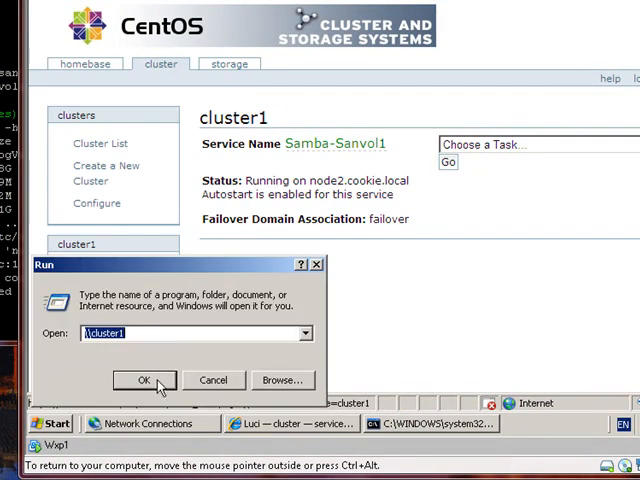
left_click(142, 380)
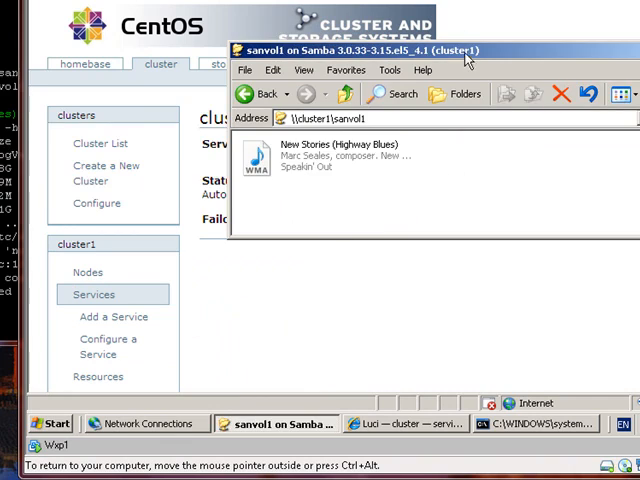